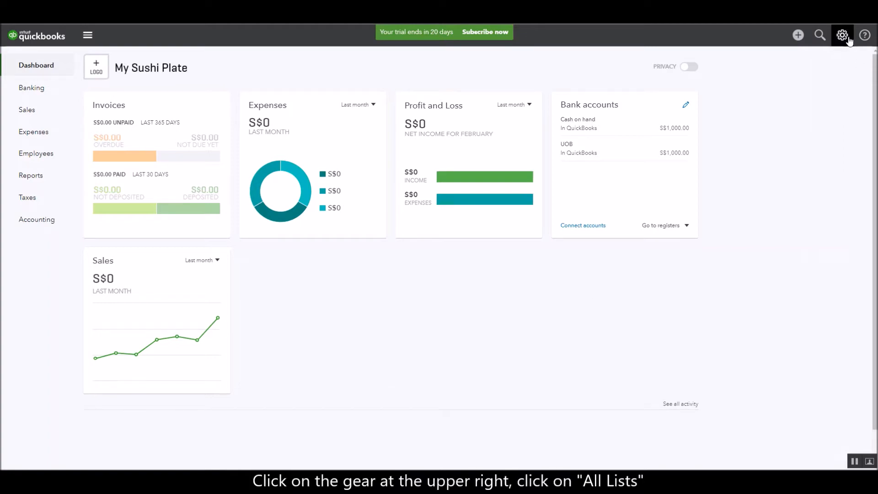
- Reach the empty Classes list for My Sushi Plate via the gear menu's All Lists
click(842, 35)
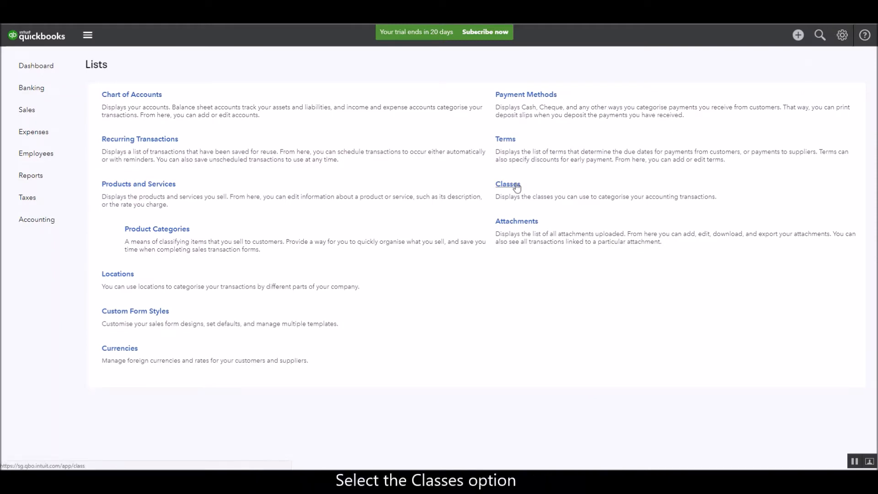
click(505, 183)
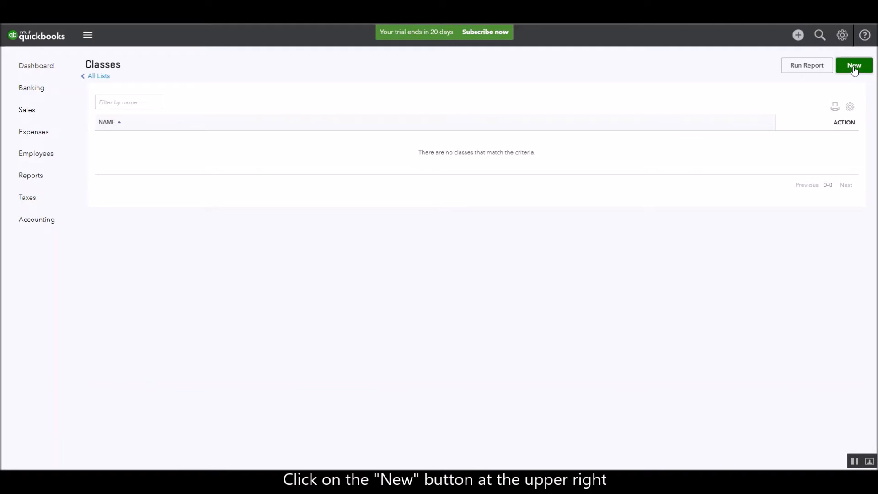
- Create and save a new class named 'Sales Person'
click(853, 65)
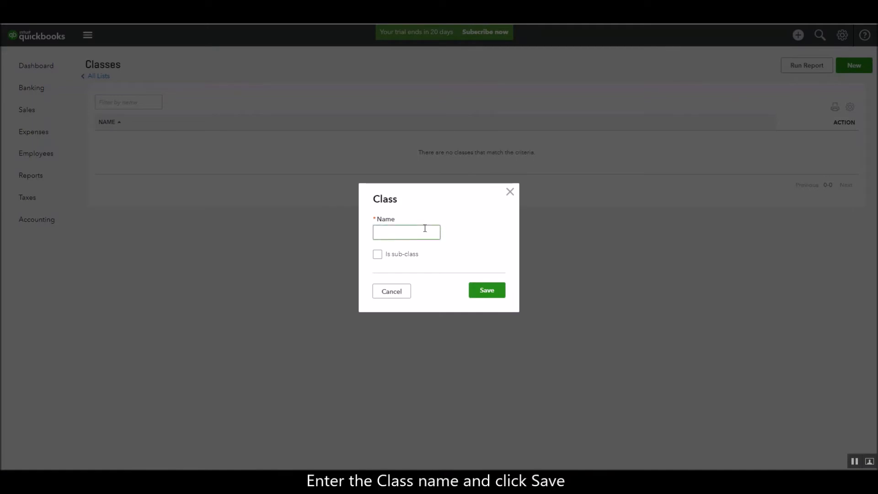
text(s)
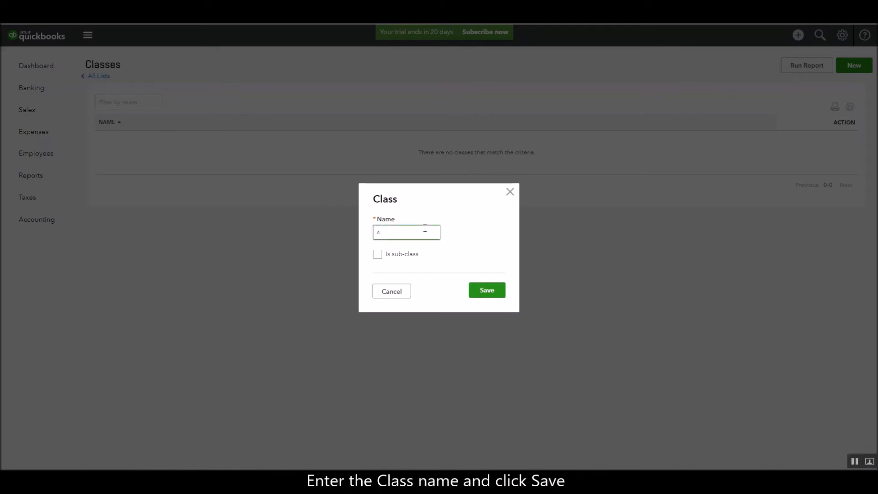
text(Sales)
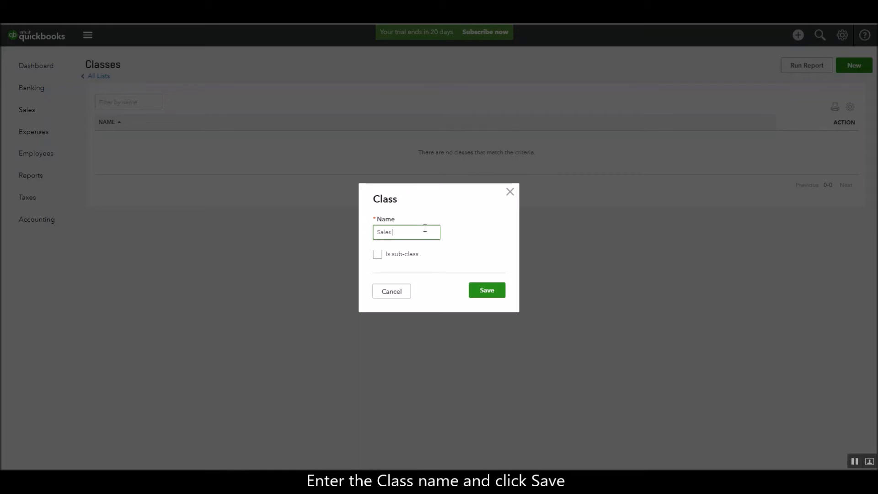
text(Person)
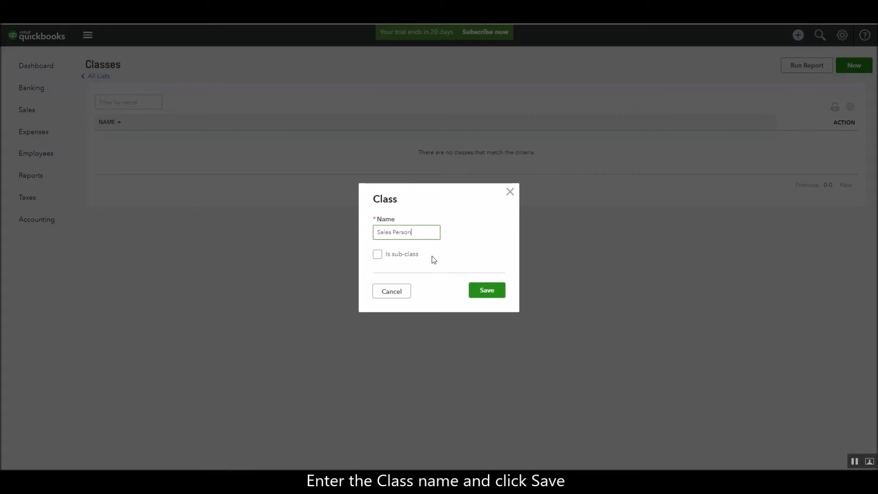
click(485, 290)
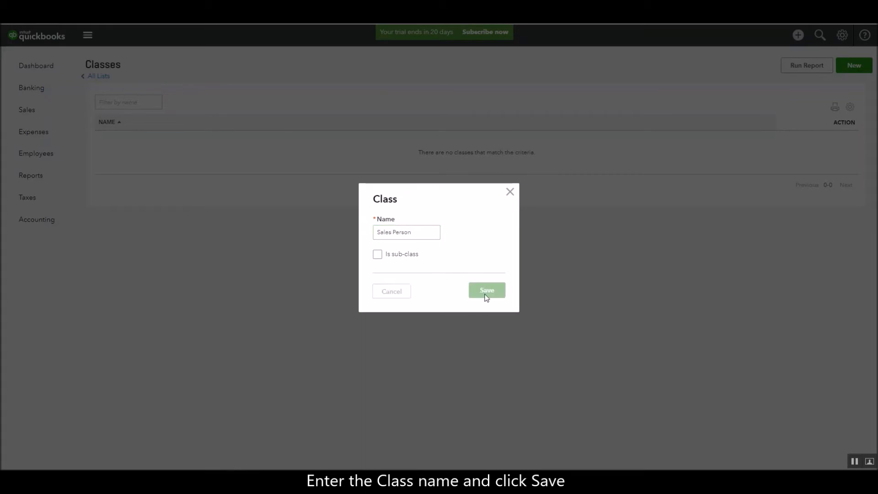
click(486, 289)
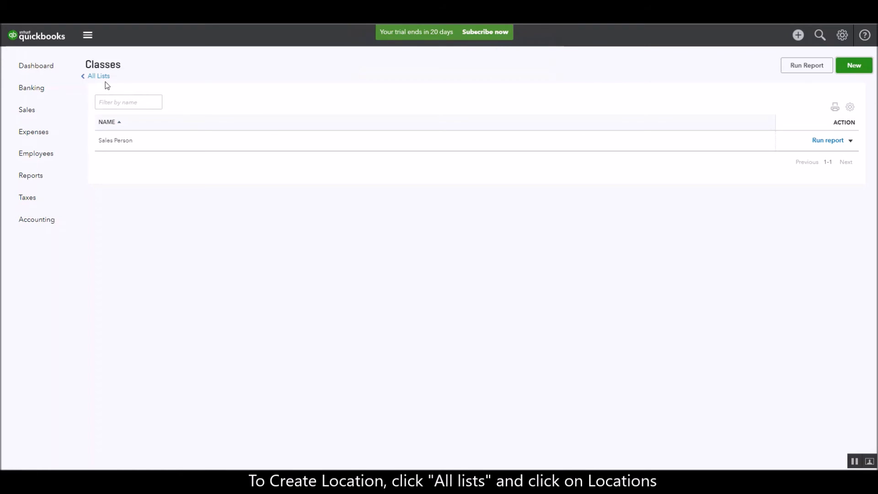
- Return to All Lists and show the empty Locations list
click(98, 76)
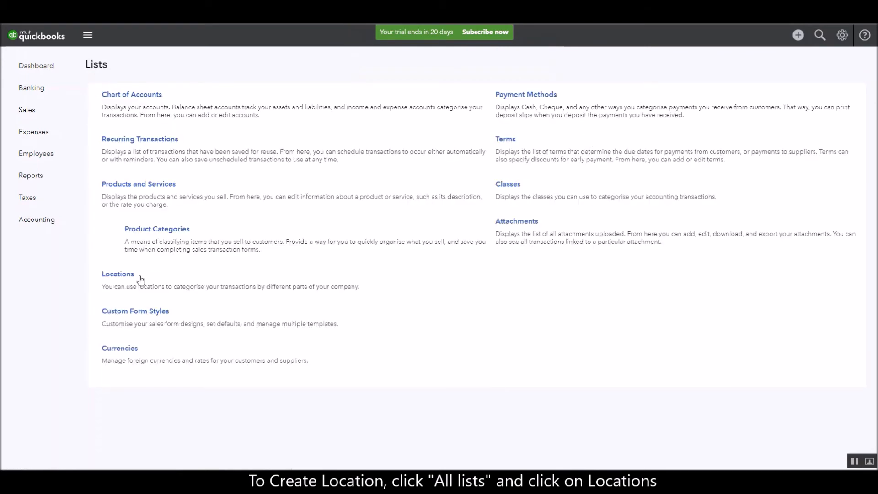
click(118, 273)
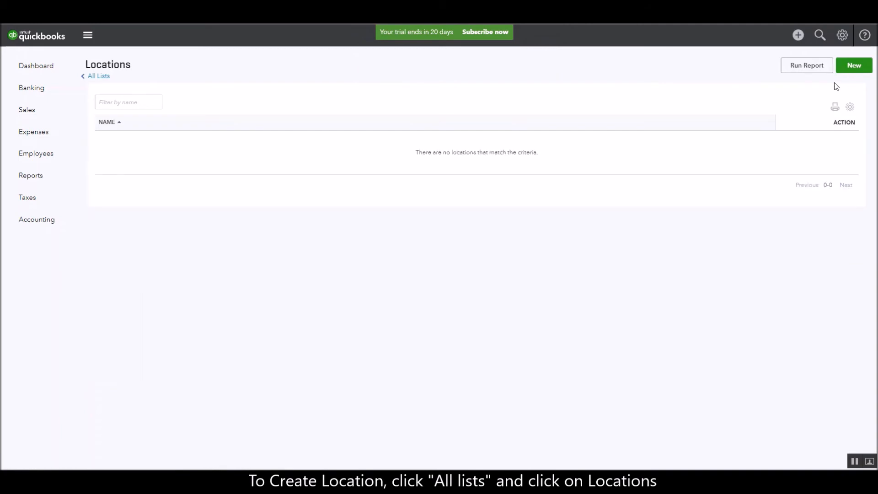
- Create and save a new location named 'Singapore'
click(853, 65)
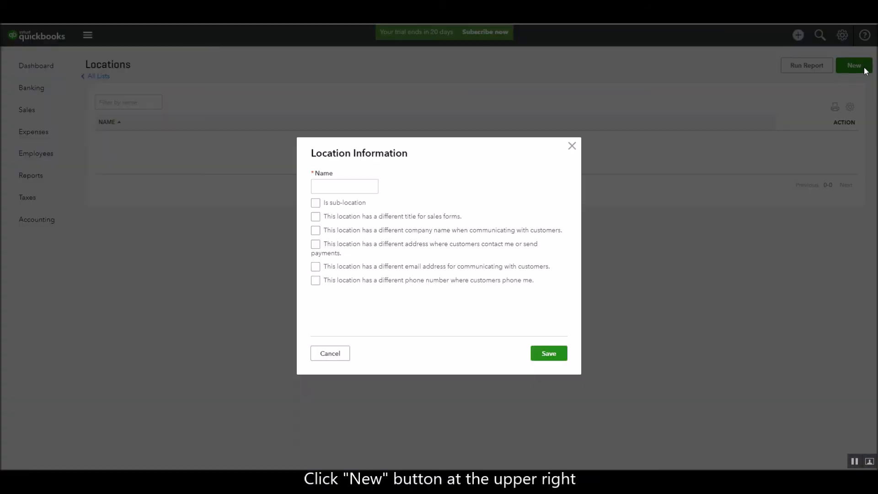
click(345, 185)
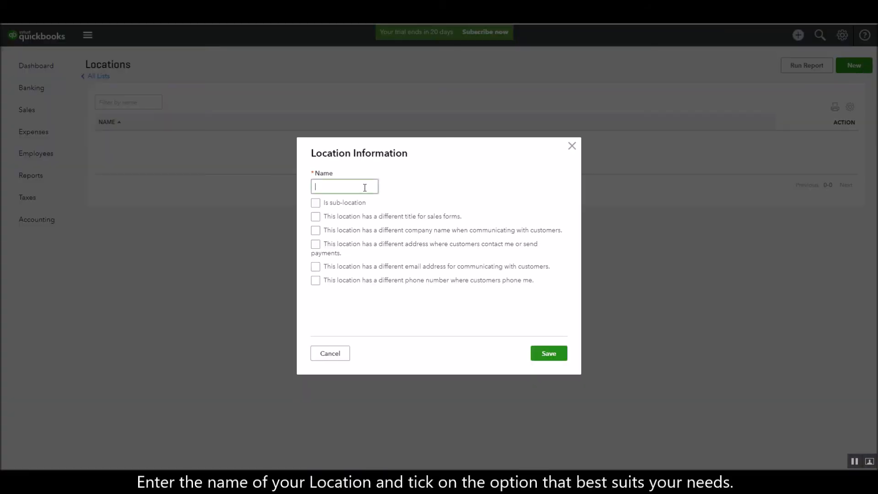
text(Singapore)
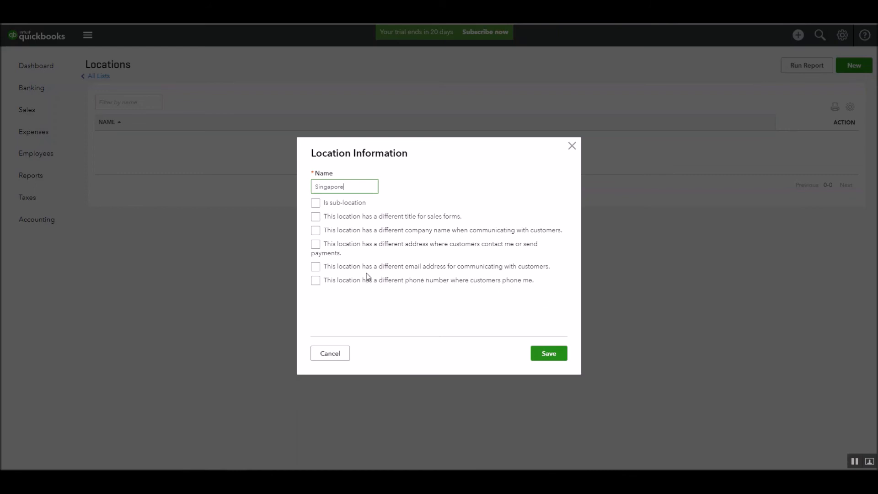
click(548, 353)
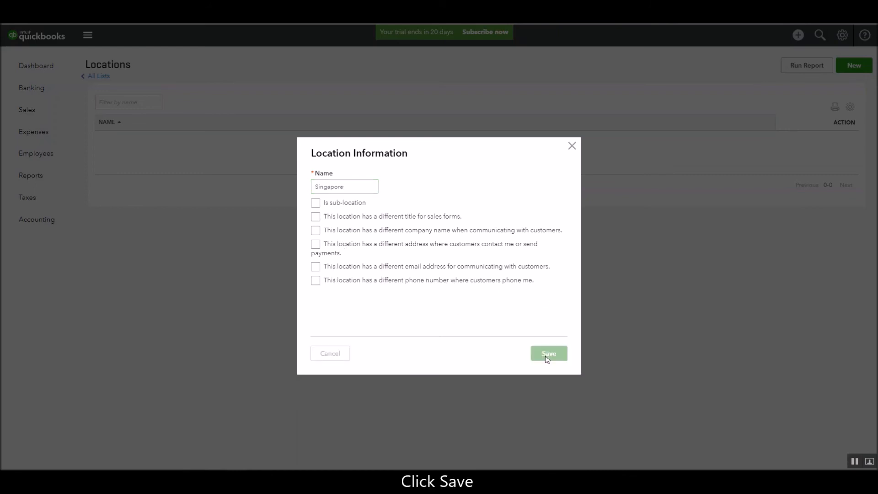
click(549, 353)
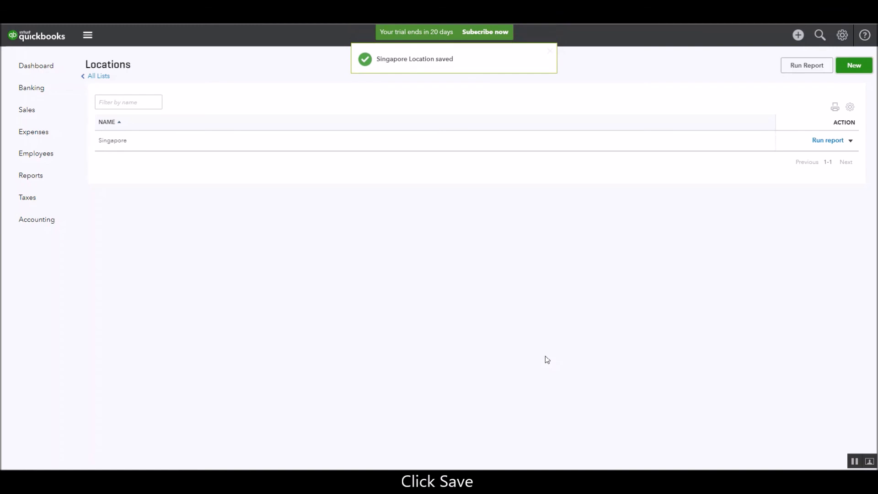